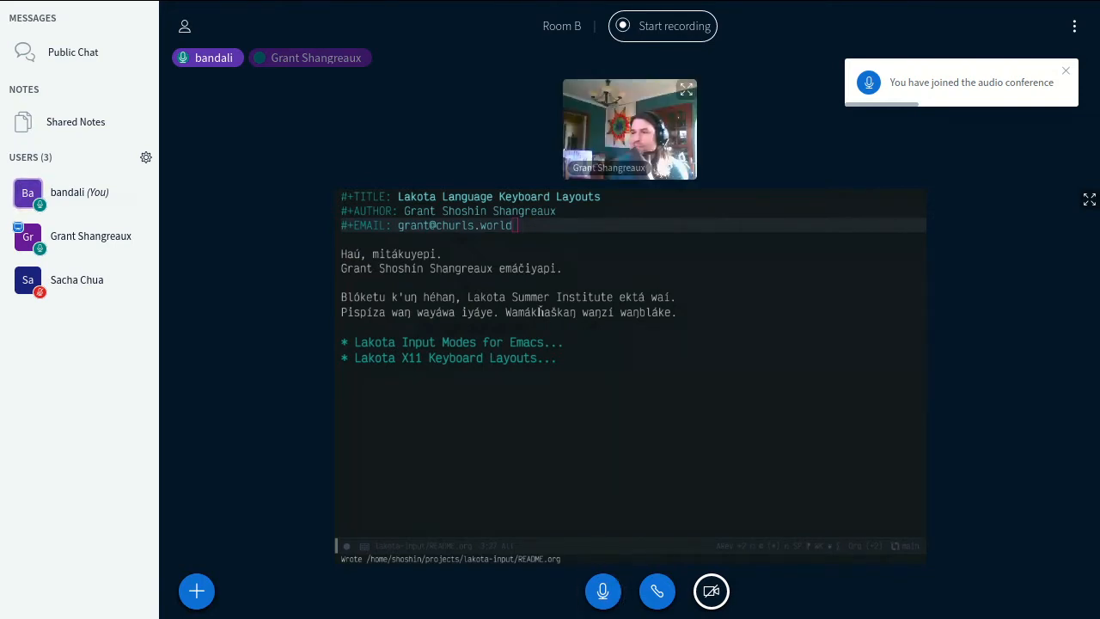
# Step: Start recording the BigBlueButton meeting session
pyautogui.click(661, 25)
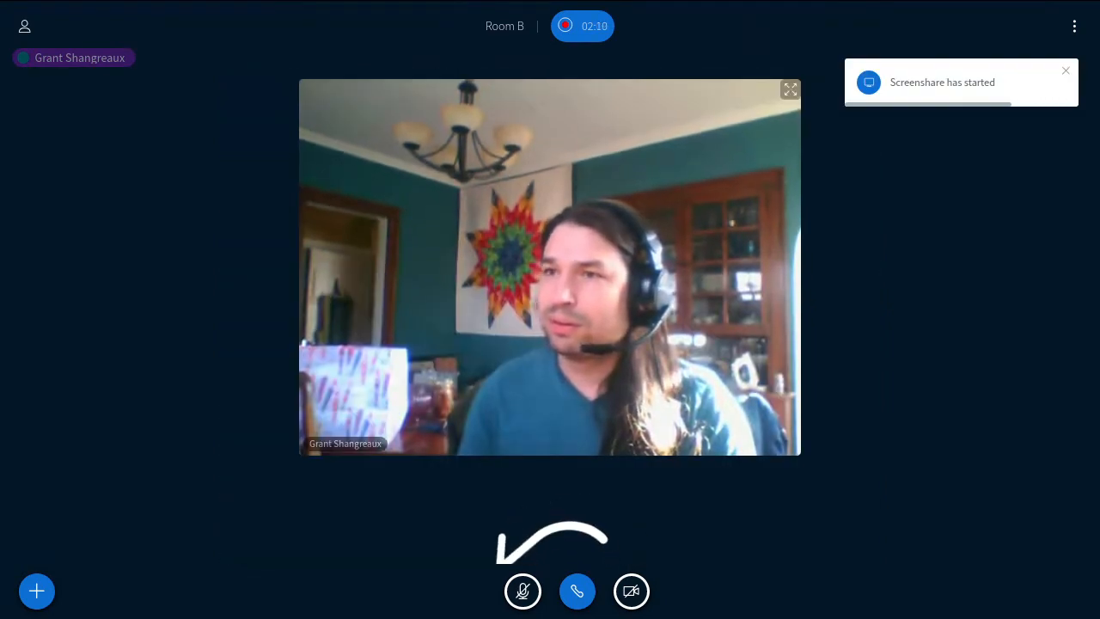
# Step: Write the Lakota word wašté on the blank line below the headings
pyautogui.click(523, 591)
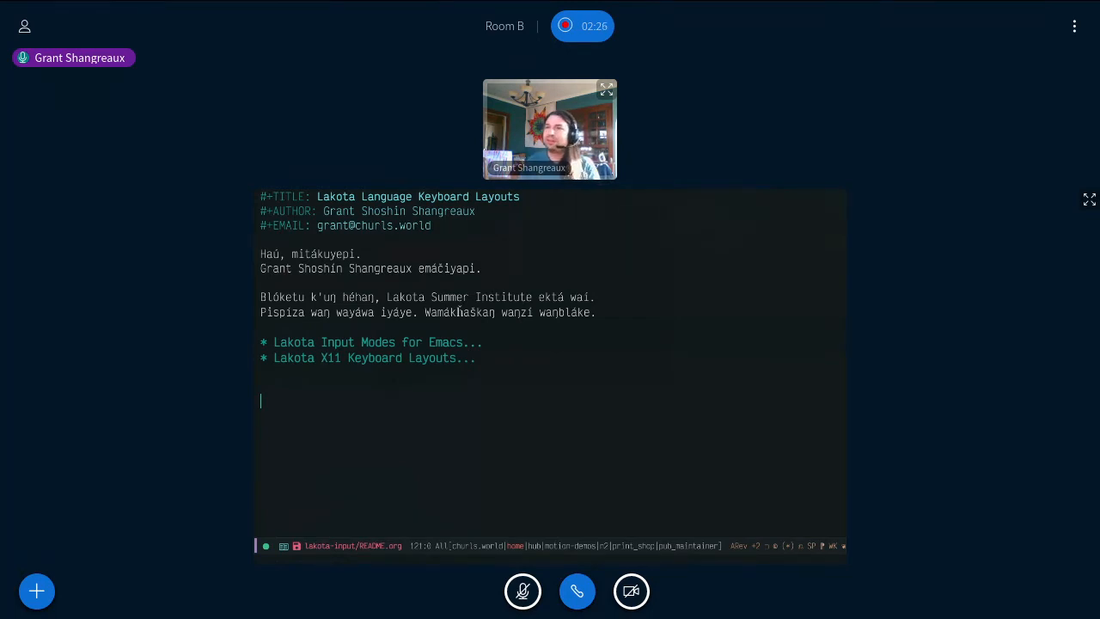
pyautogui.write('wašté')
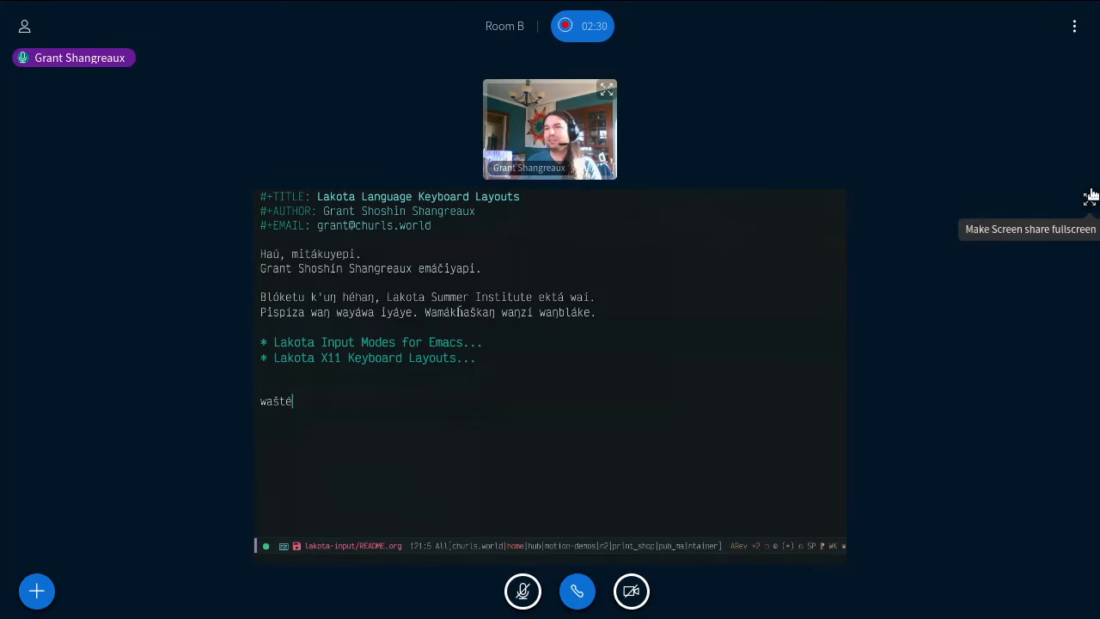
pyautogui.click(1090, 196)
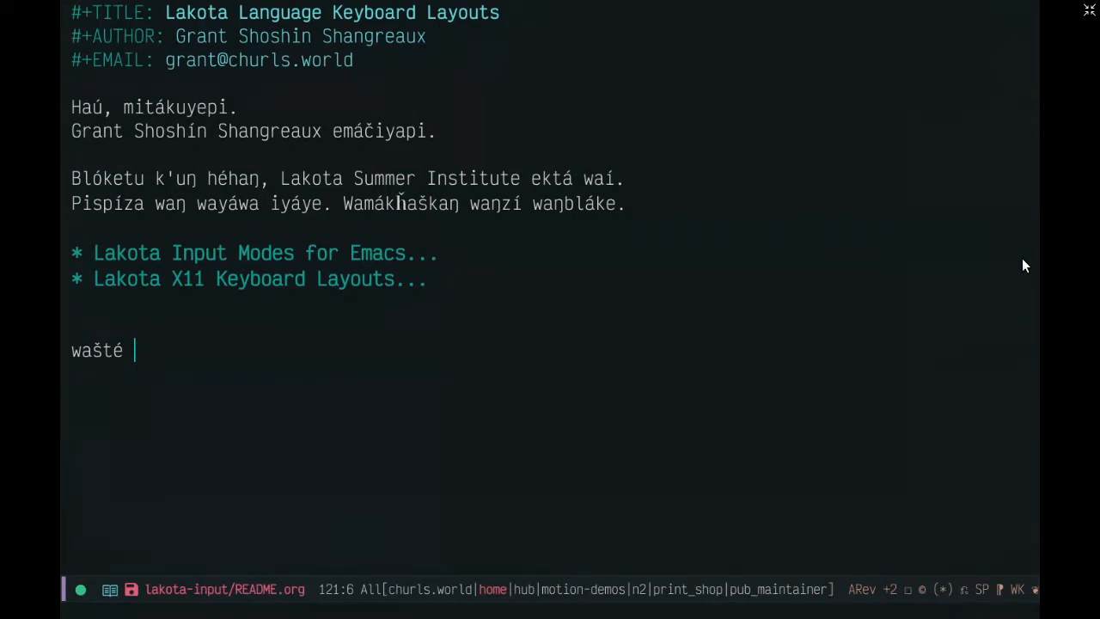
pyautogui.write('wa')
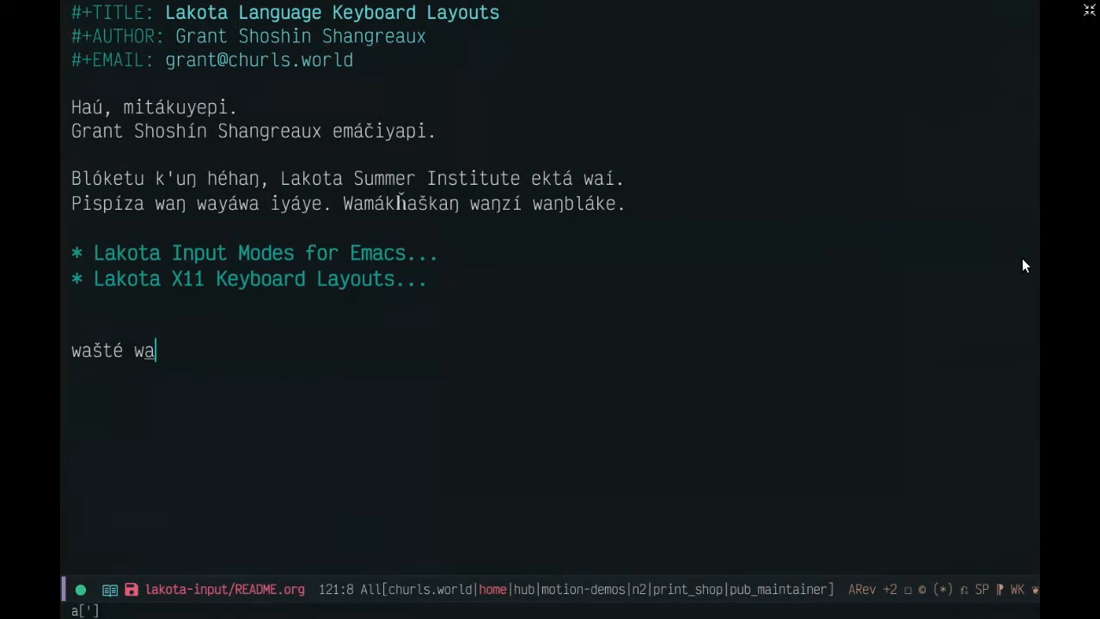
pyautogui.write('š')
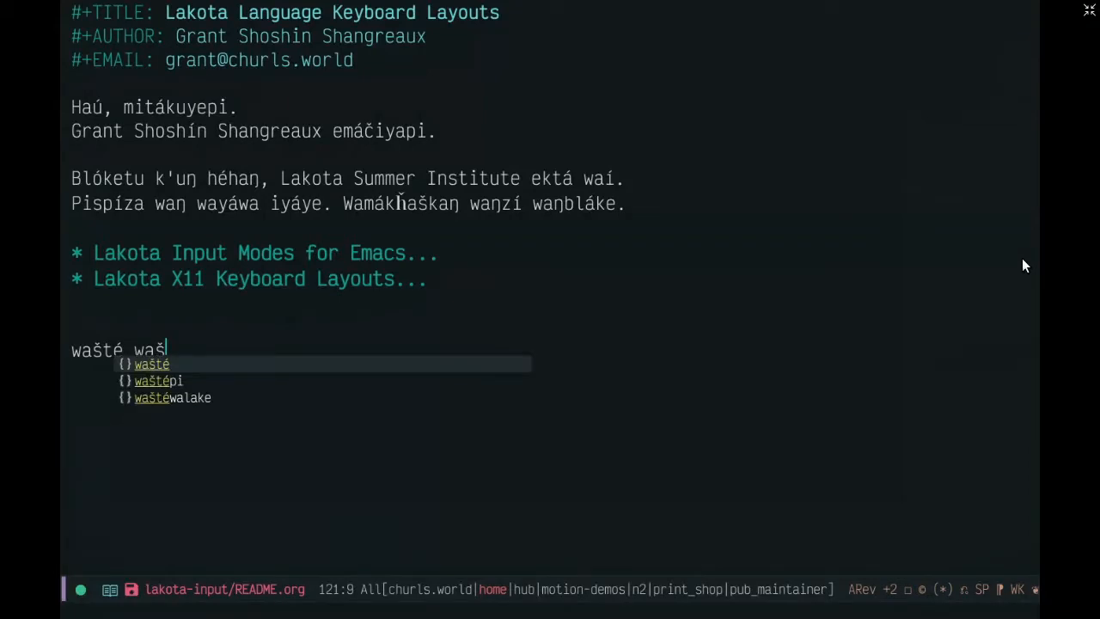
pyautogui.press('Down')
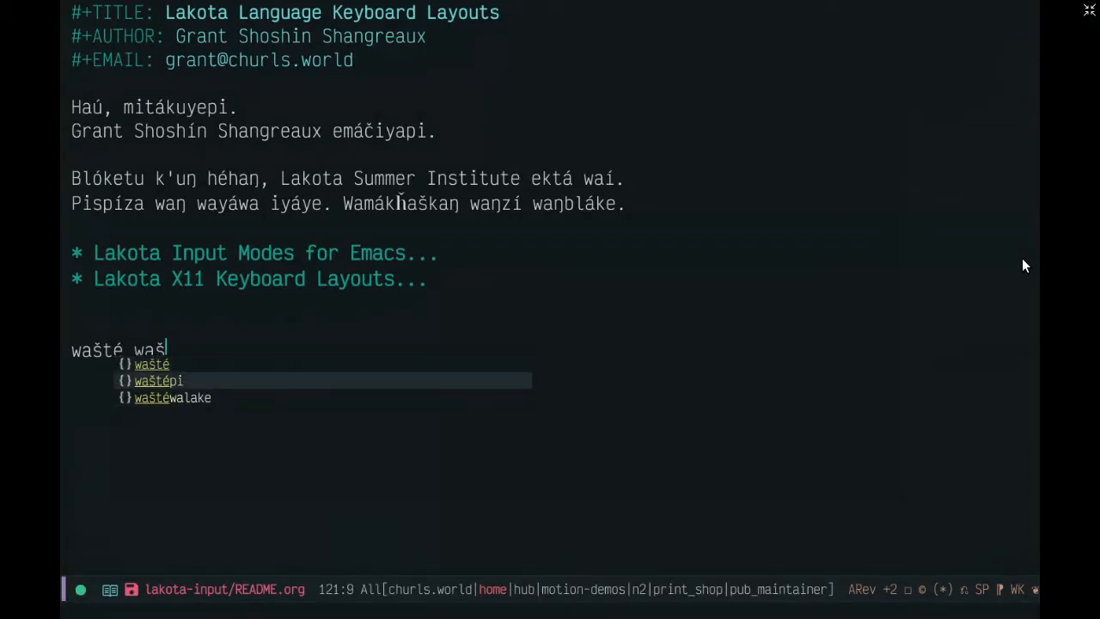
pyautogui.press('down')
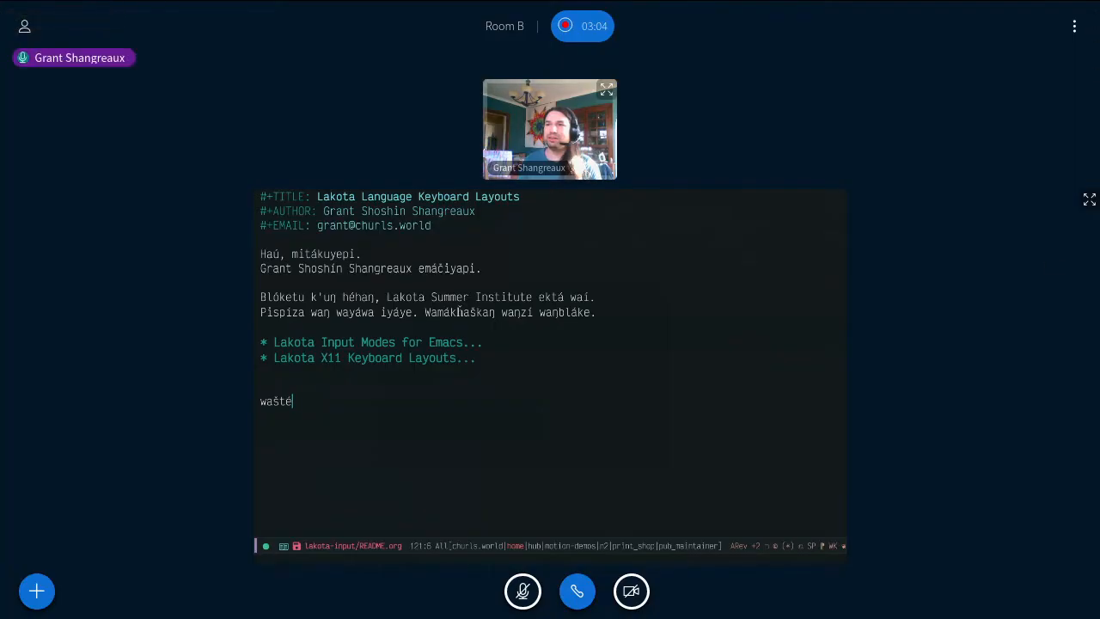
# Step: Show the recent-keystroke log (view-lossage) and prompt for an input method, defaulting to lakota-slo
pyautogui.press('Return')
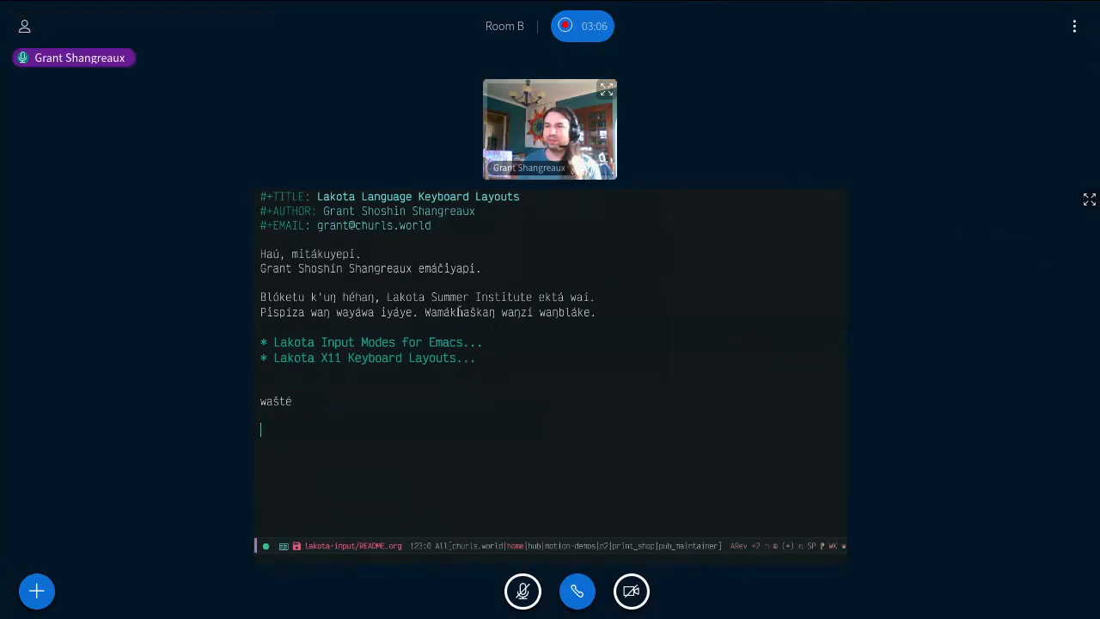
pyautogui.press('ctrl+u')
pyautogui.write('^l')
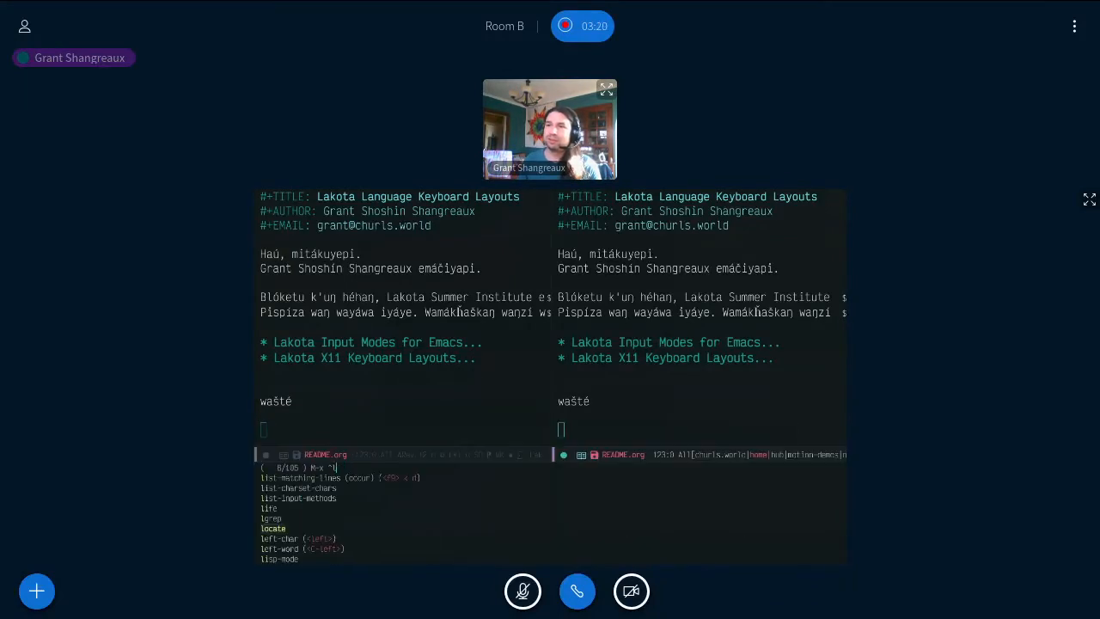
pyautogui.write('o')
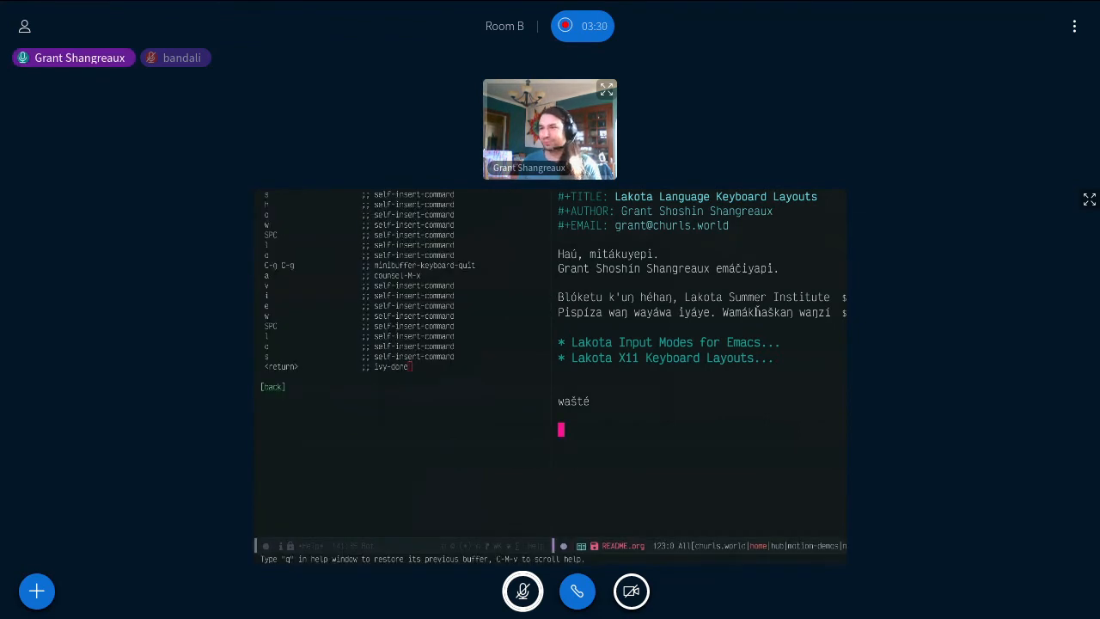
pyautogui.click(522, 591)
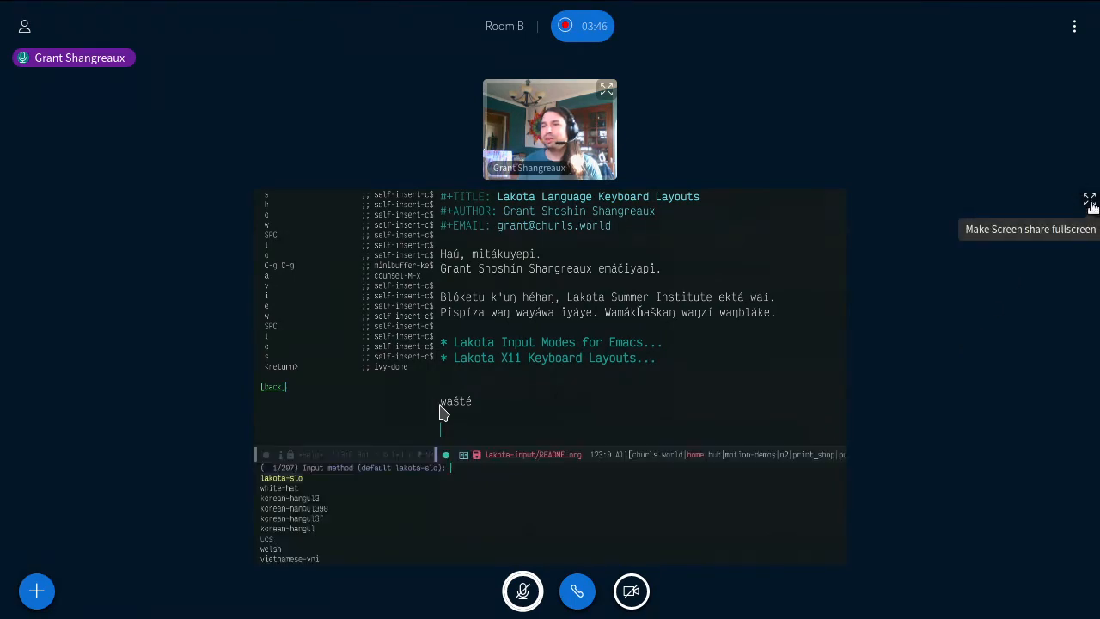
# Step: Choose the other Lakota input method and write wašte on the line below wašté
pyautogui.click(1090, 199)
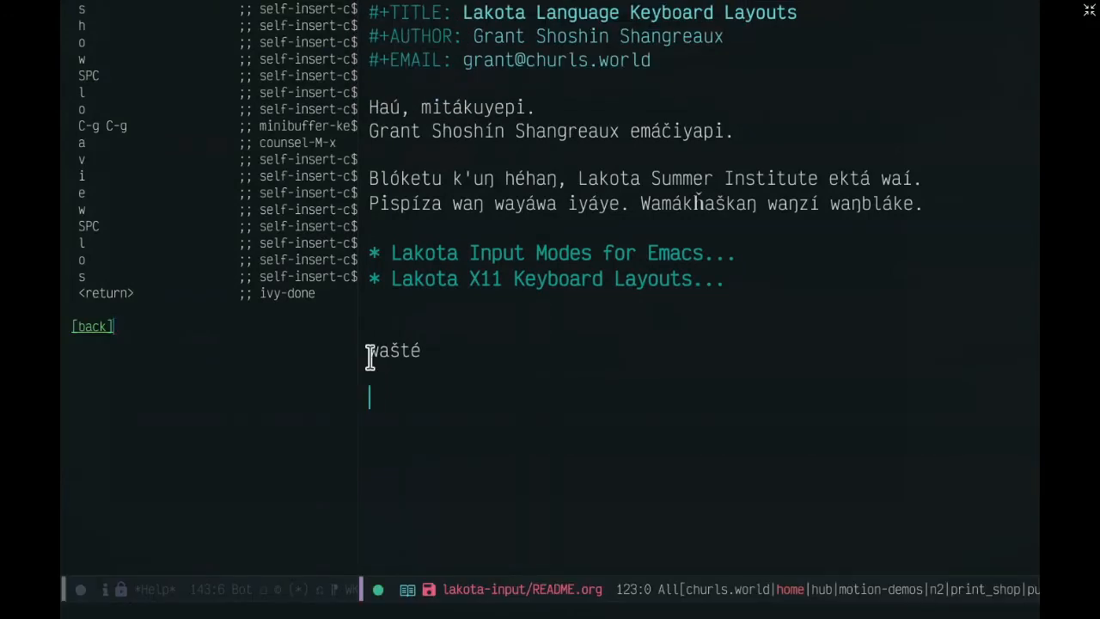
pyautogui.write('waśte')
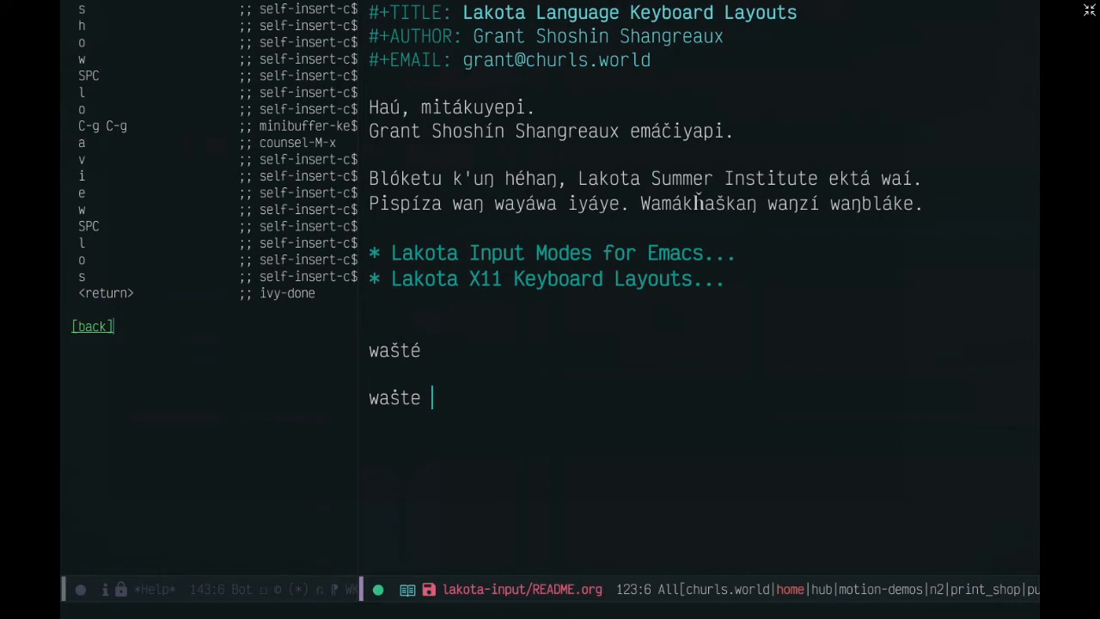
pyautogui.press('BackSpace')
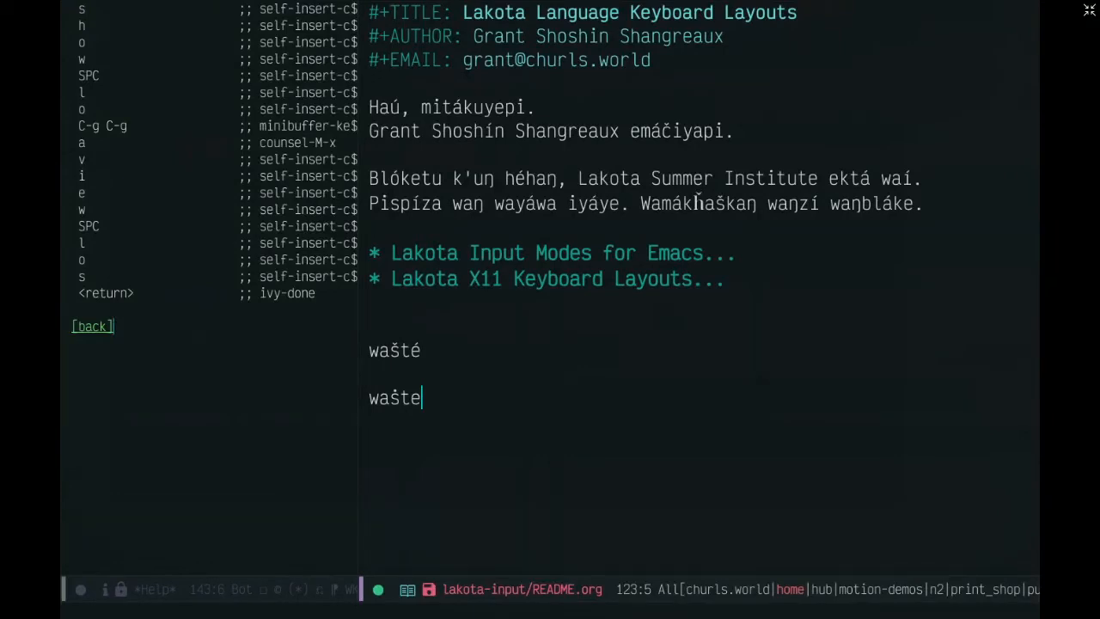
pyautogui.moveTo(1081, 31)
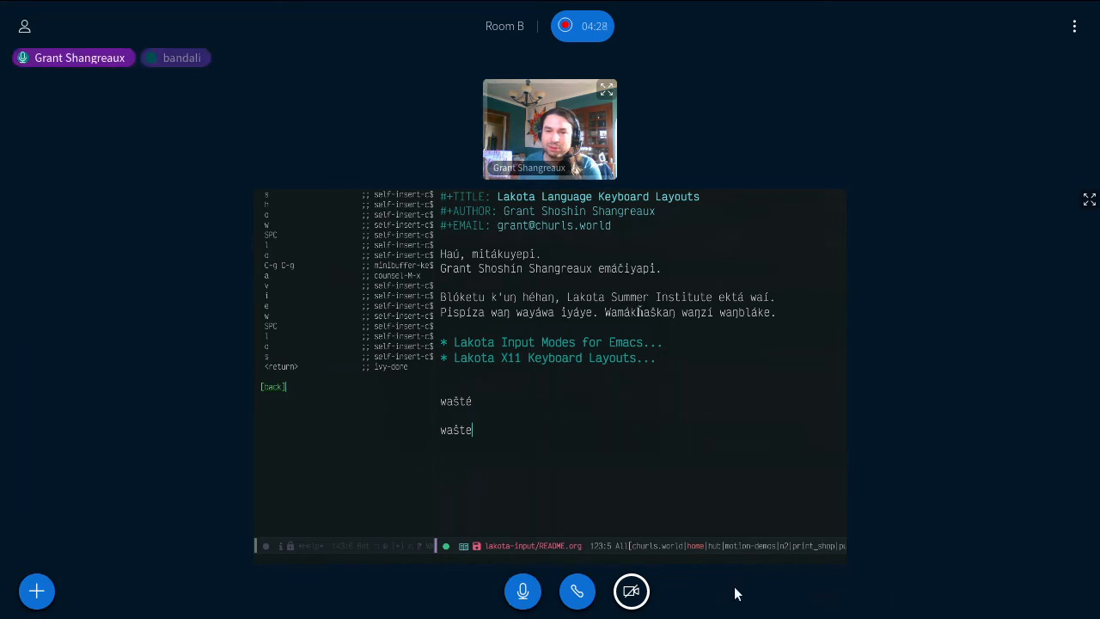
pyautogui.click(523, 591)
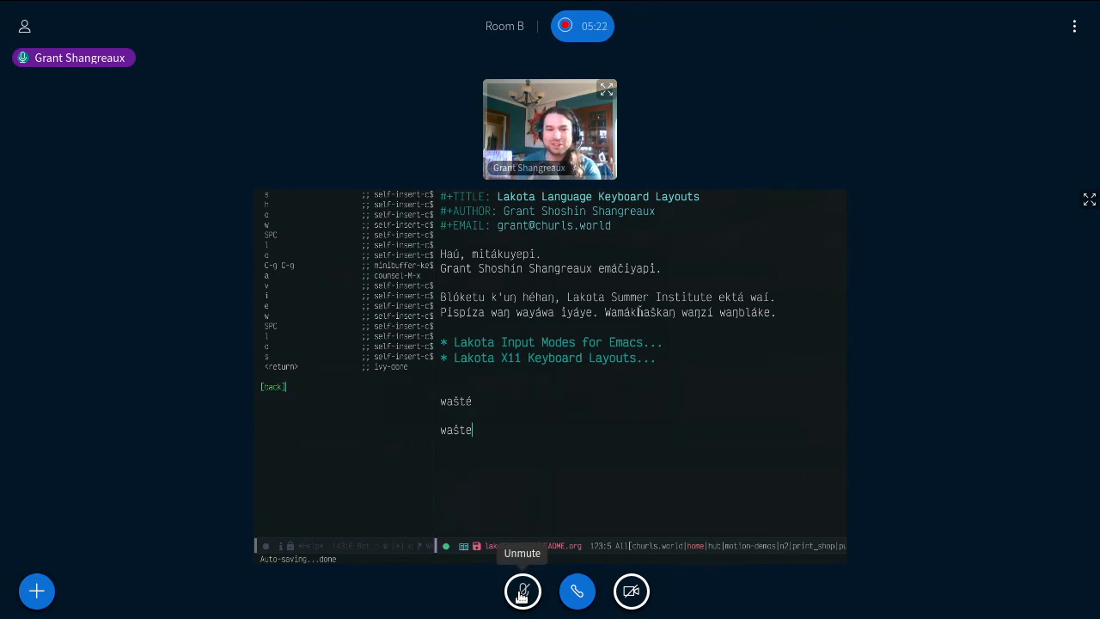
pyautogui.click(522, 591)
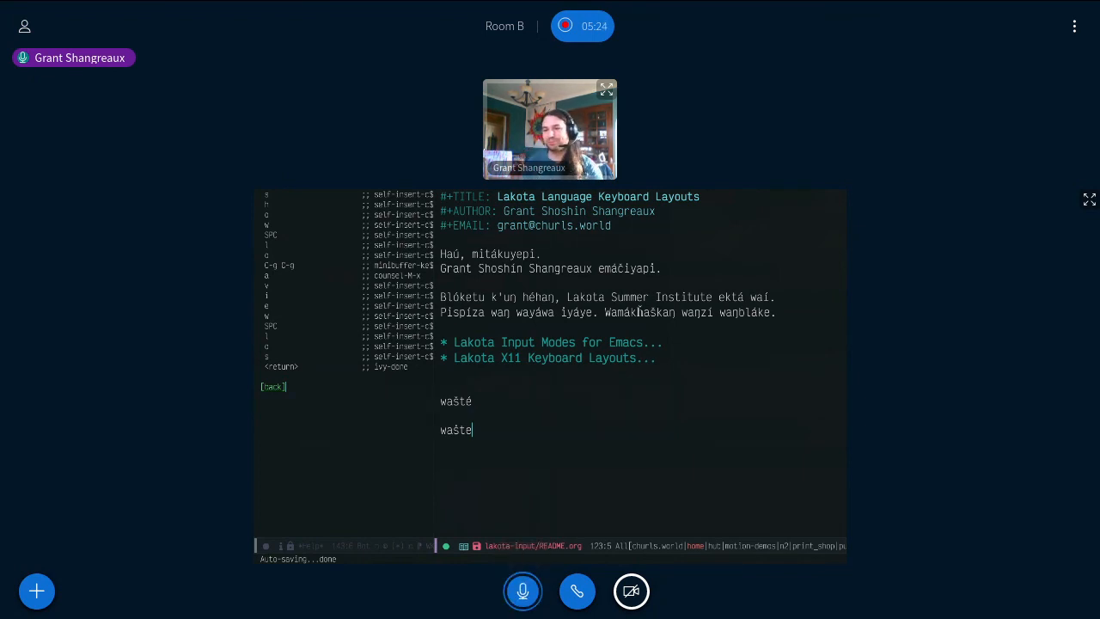